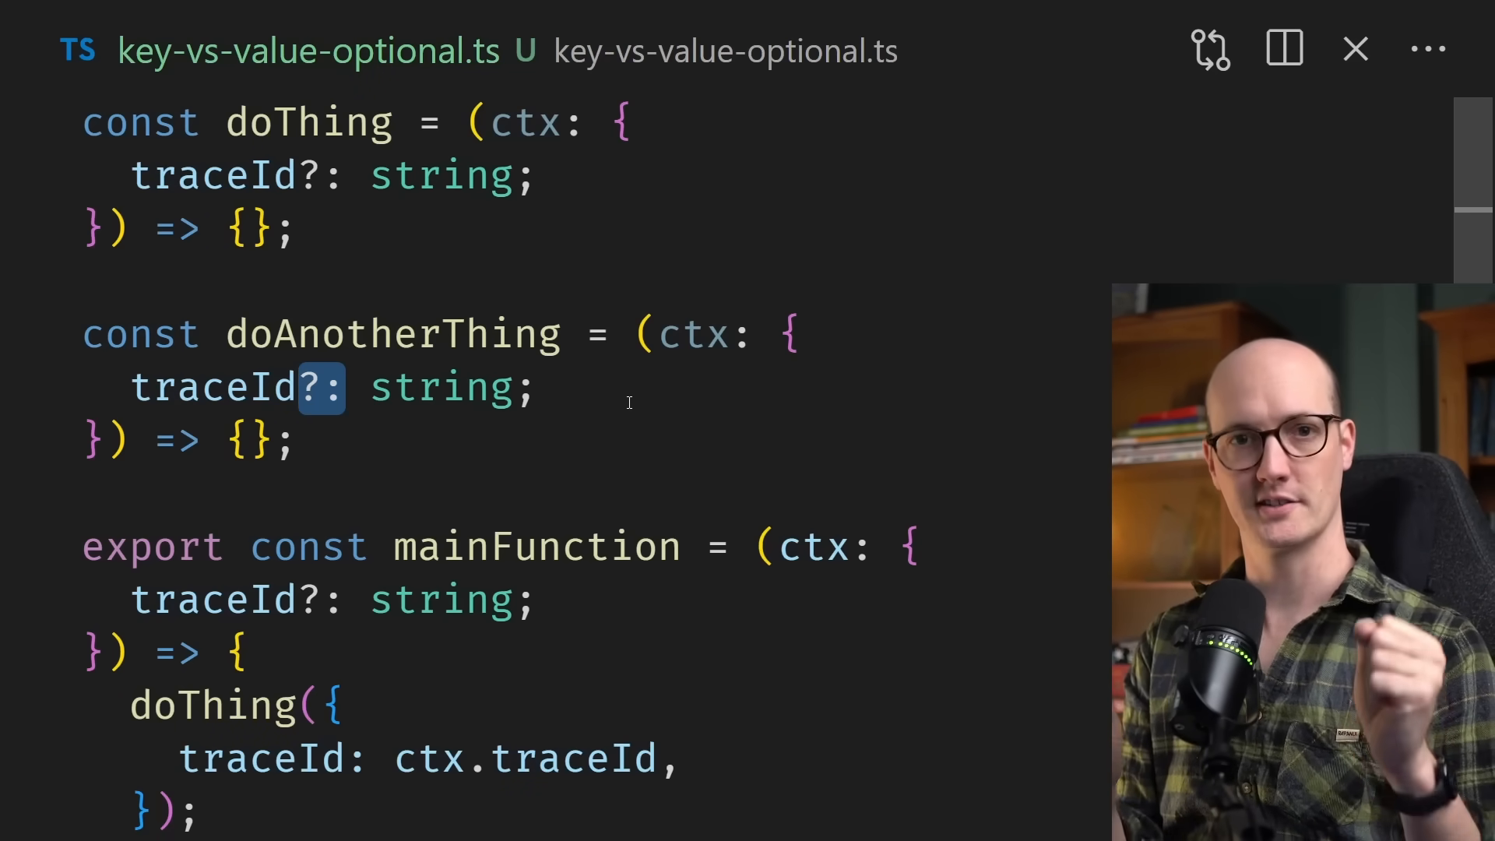
Step: Scroll down to the doThing and doAnotherThing calls now passing empty objects
{"action": "scroll", "scroll_direction": "down", "scroll_amount": 3}
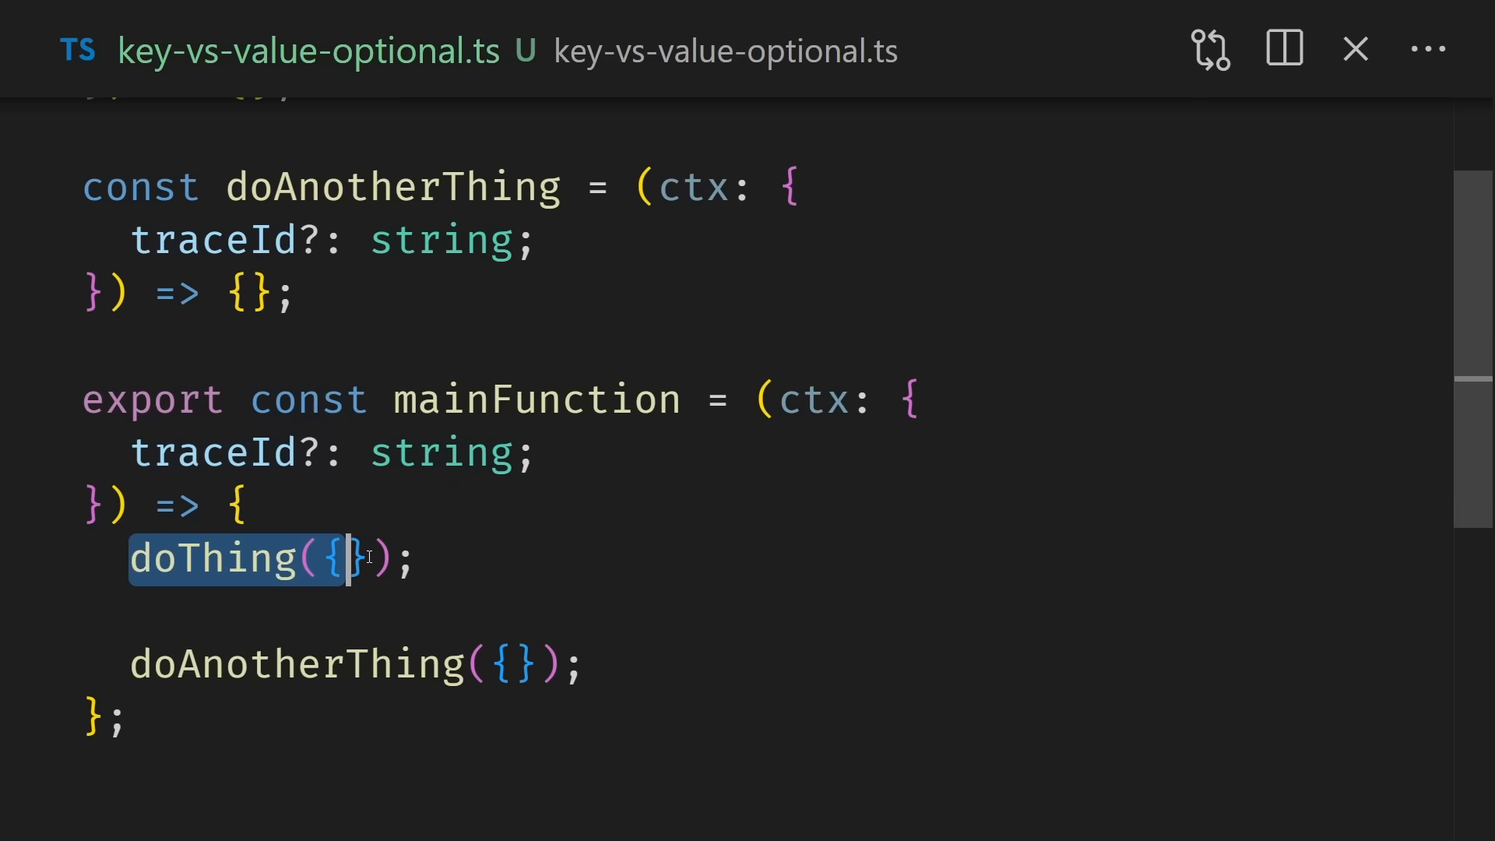
Step: Retype traceId in doThing and doAnotherThing as a required string | undefined key
{"action": "scroll", "scroll_direction": "up", "scroll_amount": 3}
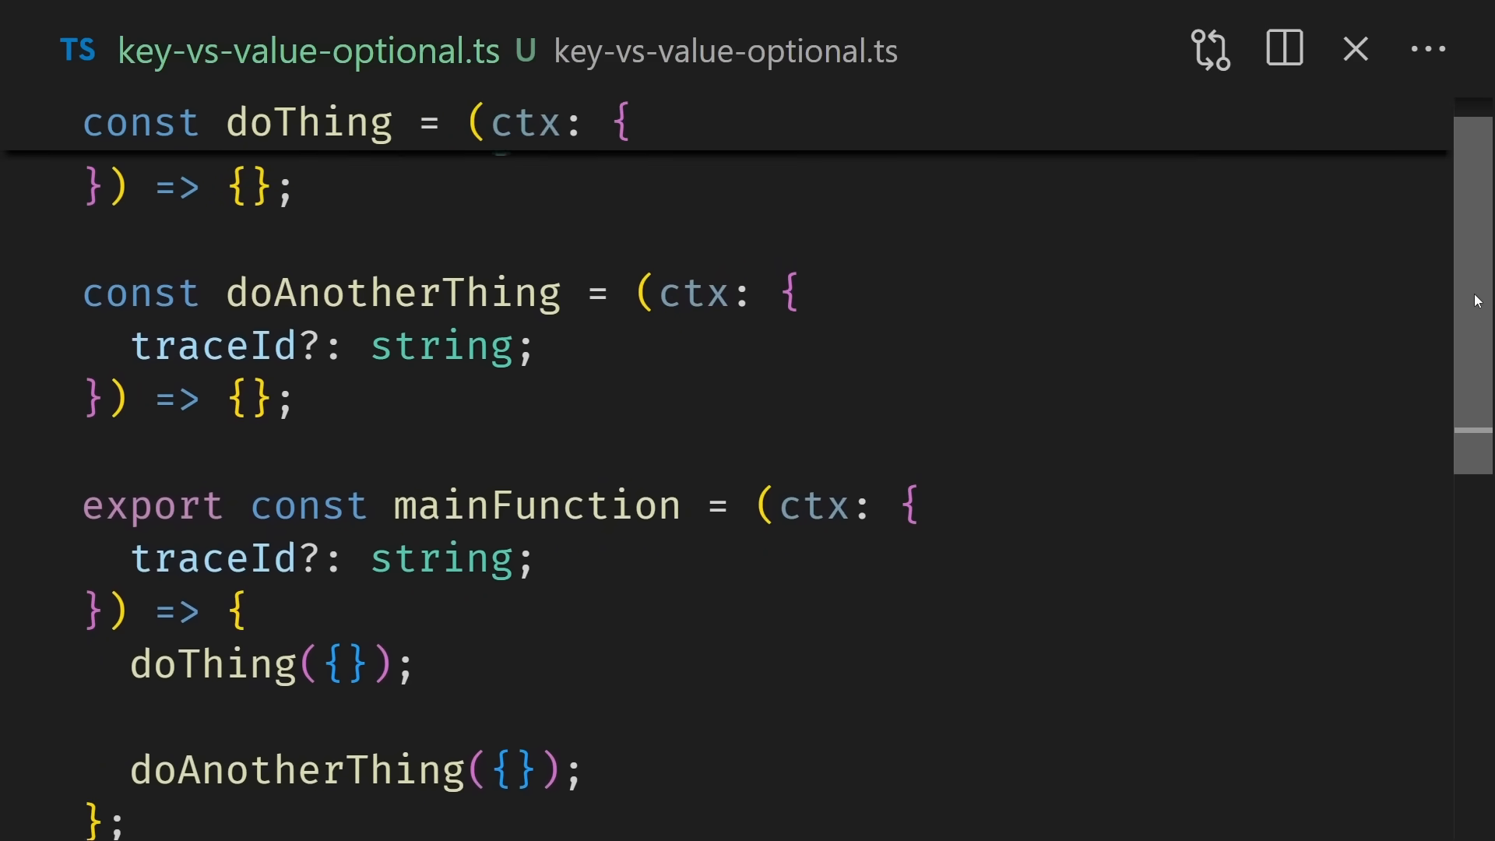
{"action": "scroll", "scroll_direction": "up", "scroll_amount": 3}
{"action": "type", "text": " | undefined"}
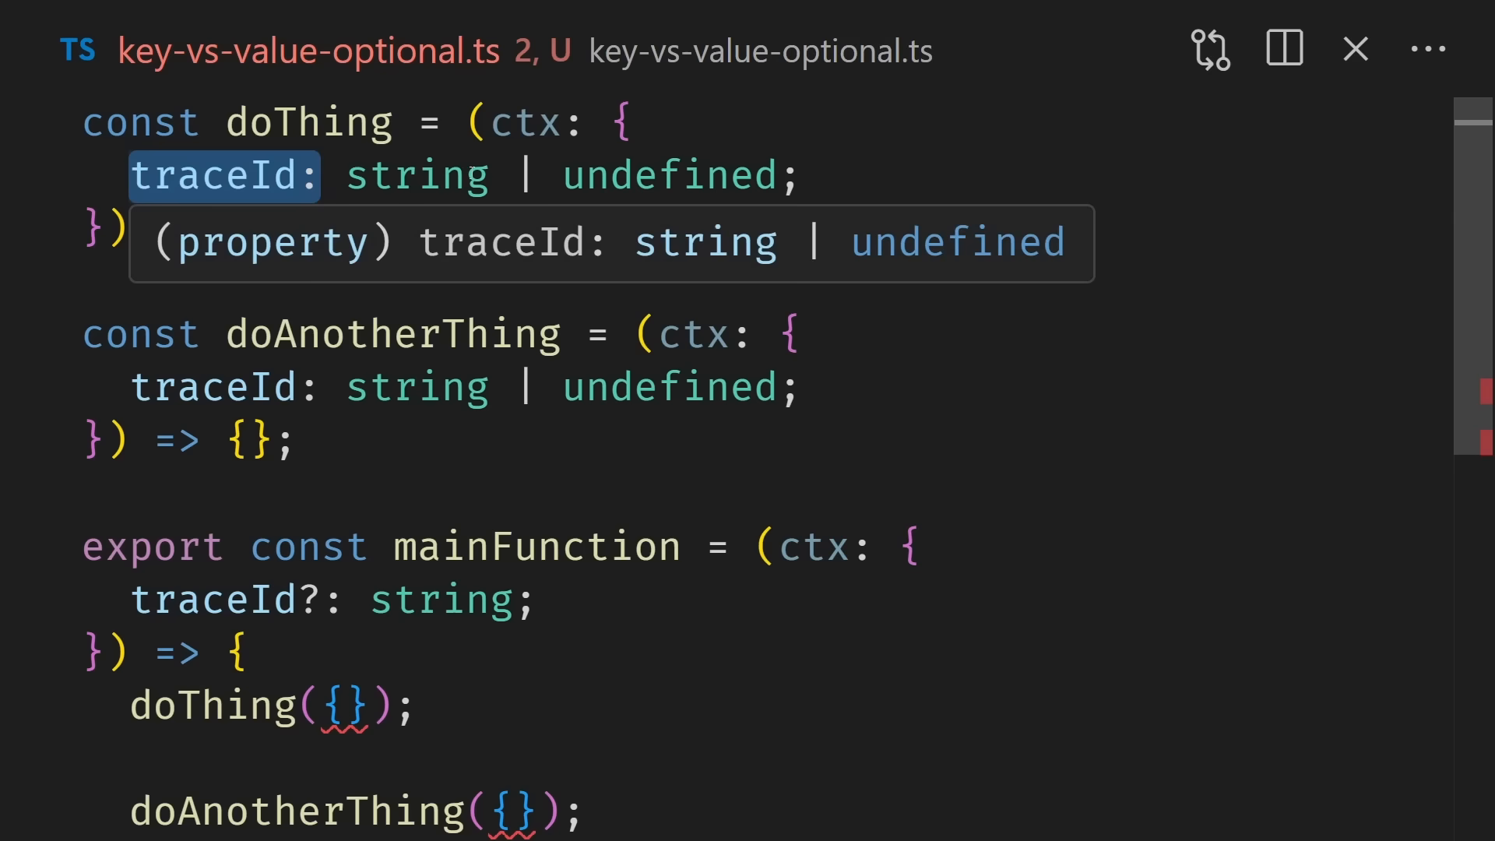
{"action": "double_click", "coordinate": [668, 176]}
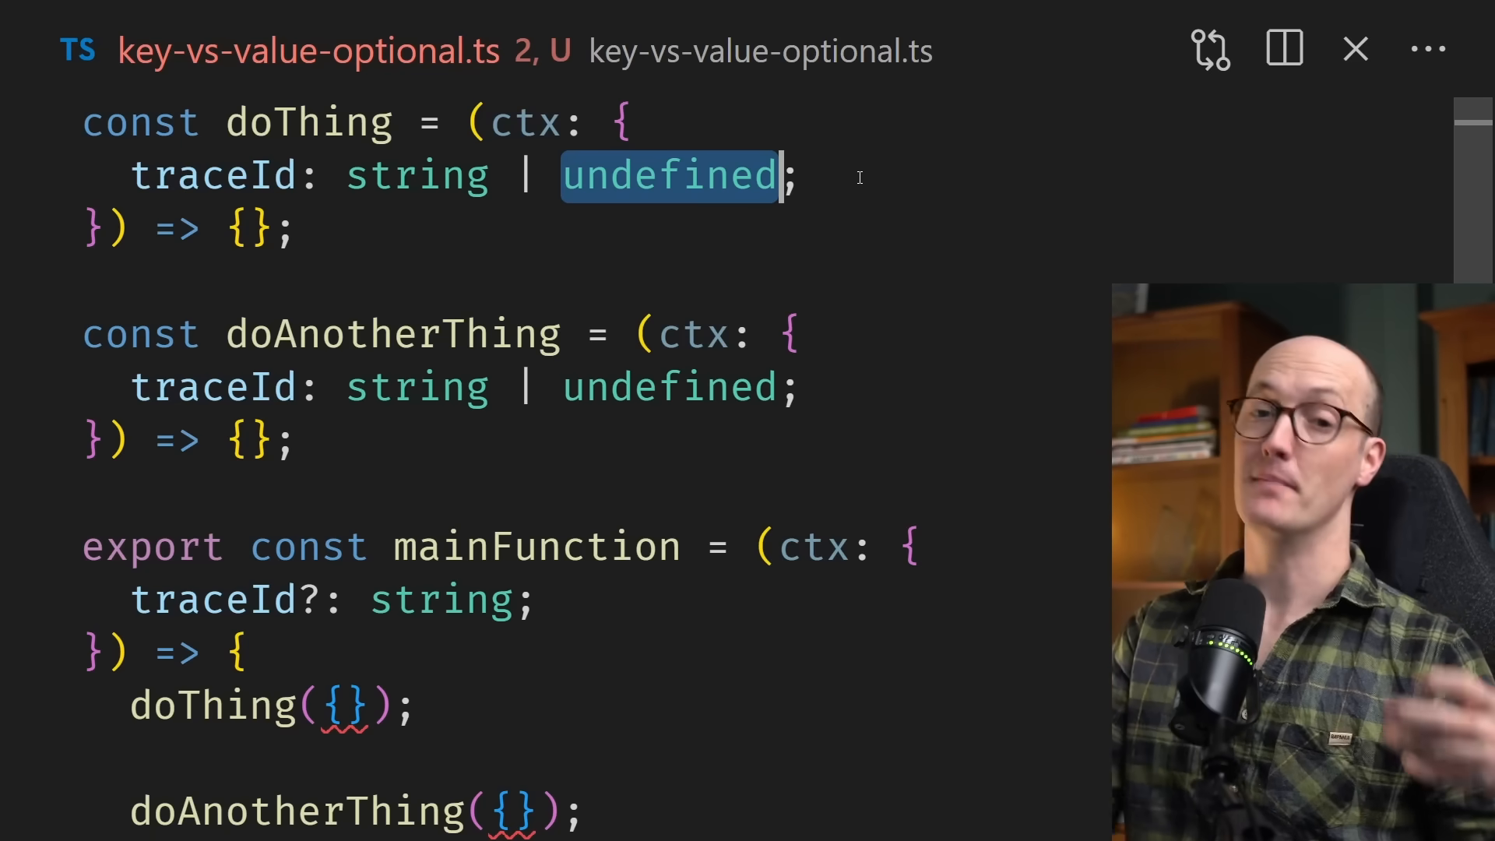
Step: Fill each call's object literal with traceId: ctx.traceId
{"action": "scroll", "scroll_direction": "down", "scroll_amount": 3}
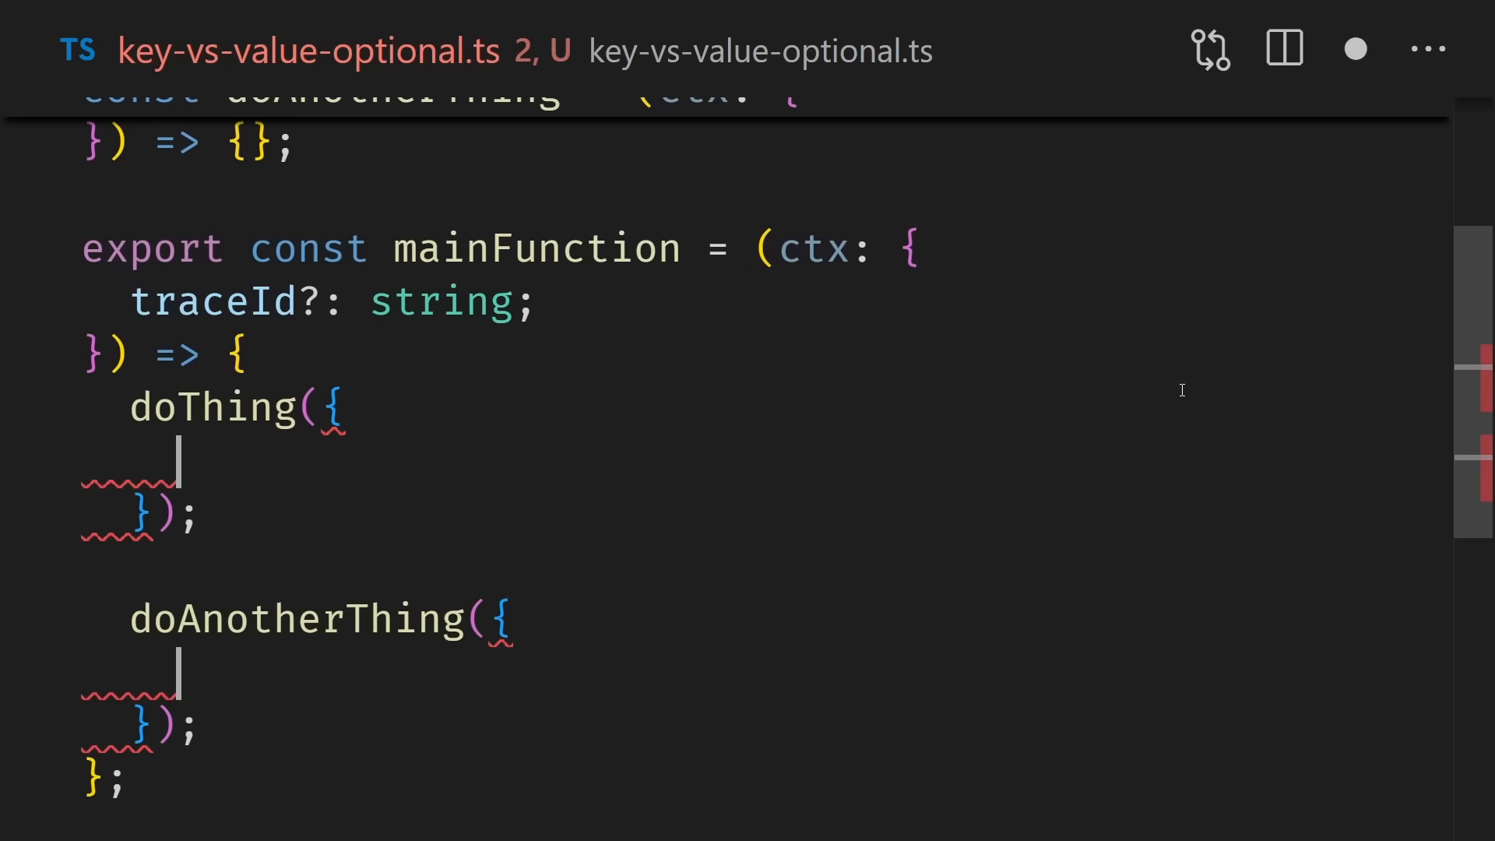
{"action": "type", "text": "traceId:"}
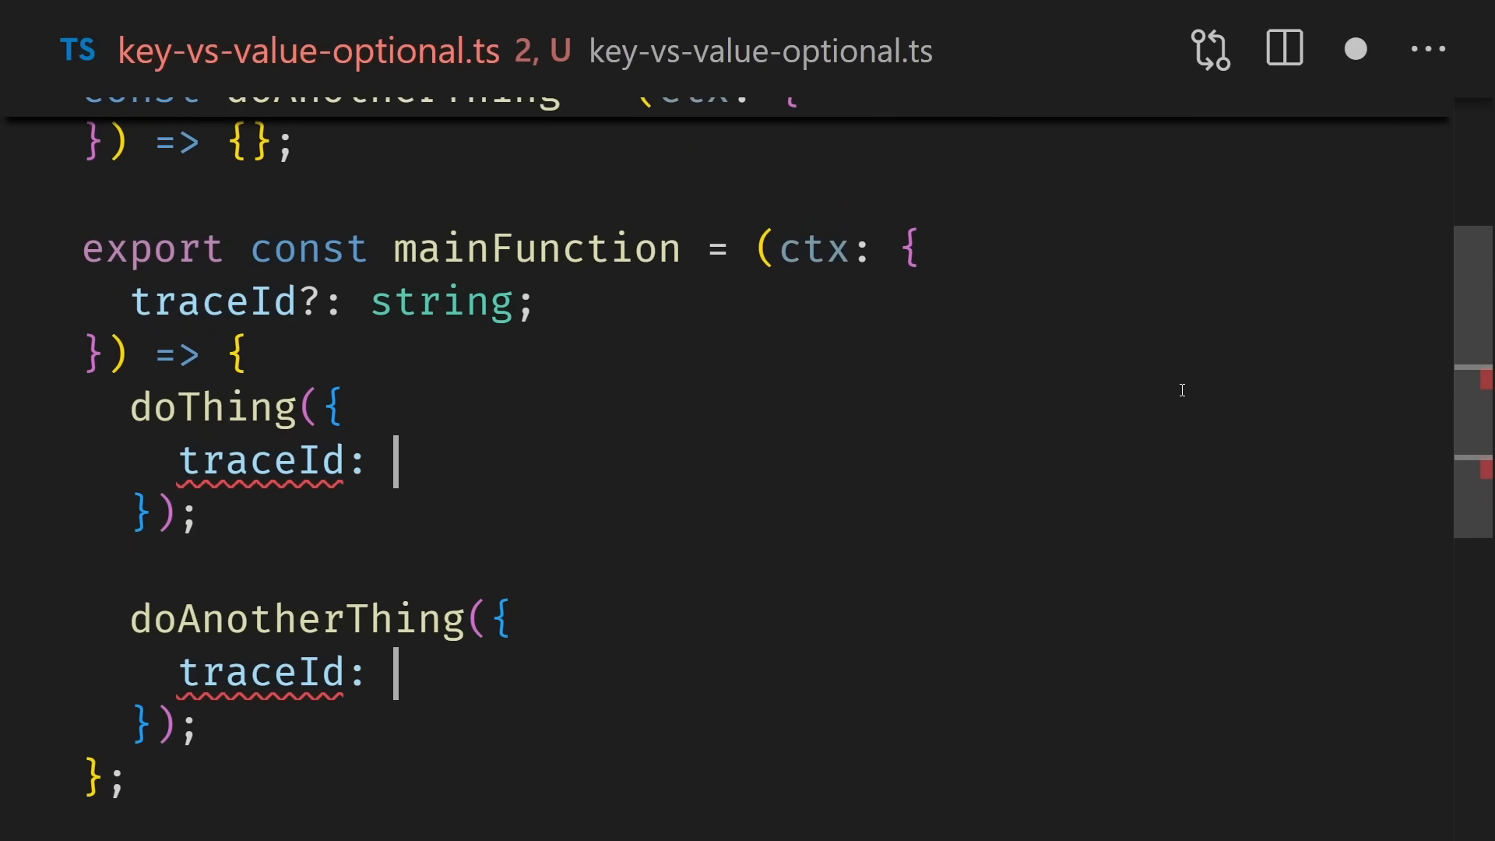
{"action": "type", "text": "ctx.traceId"}
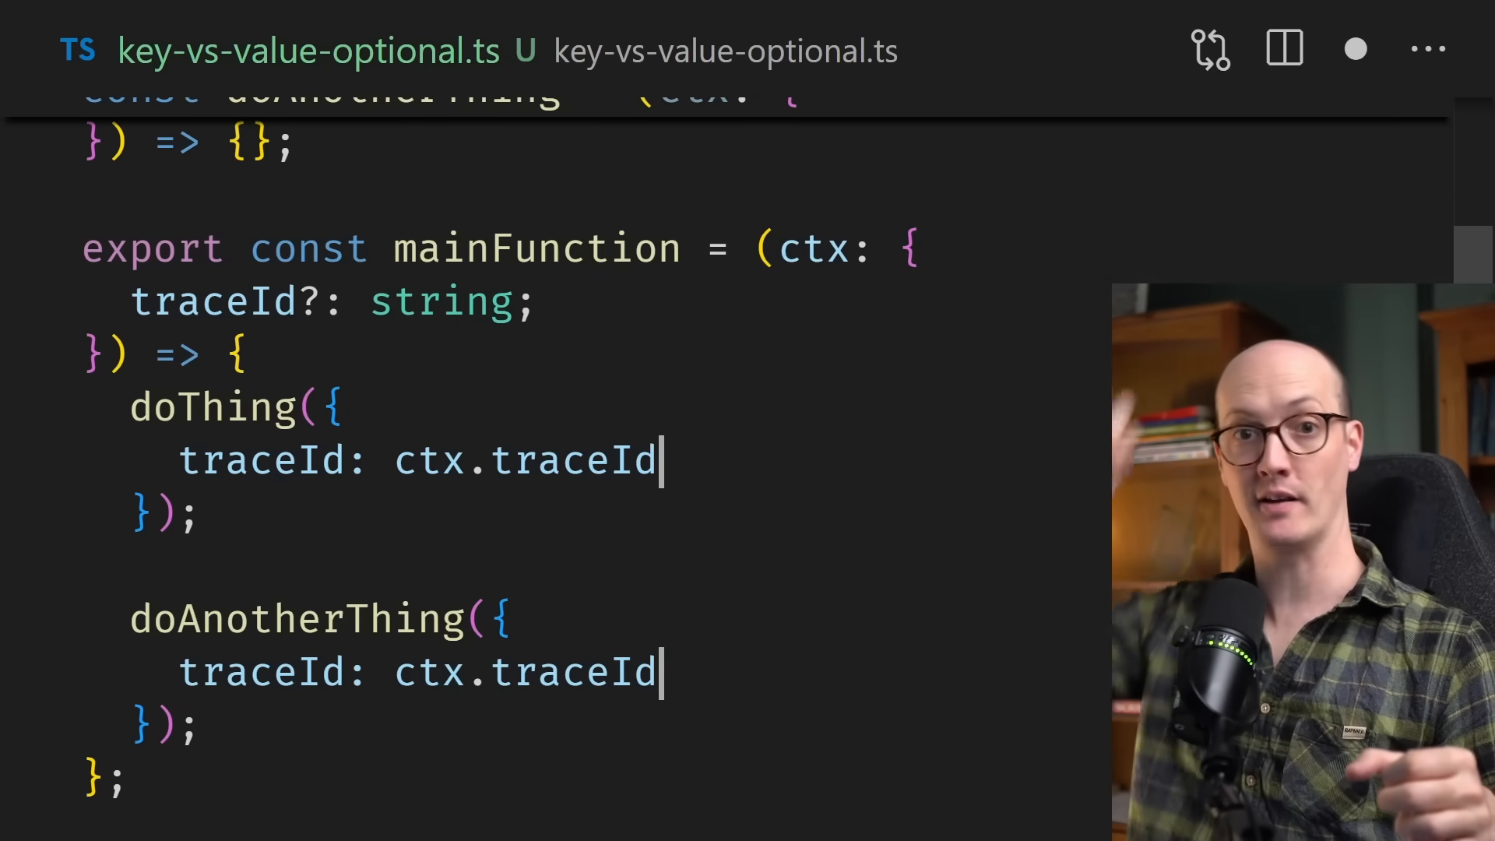
Step: Type mainFunction's traceId as string | undefined and add mainFunction({ traceId: undefined })
{"action": "scroll", "scroll_direction": "up", "scroll_amount": 3}
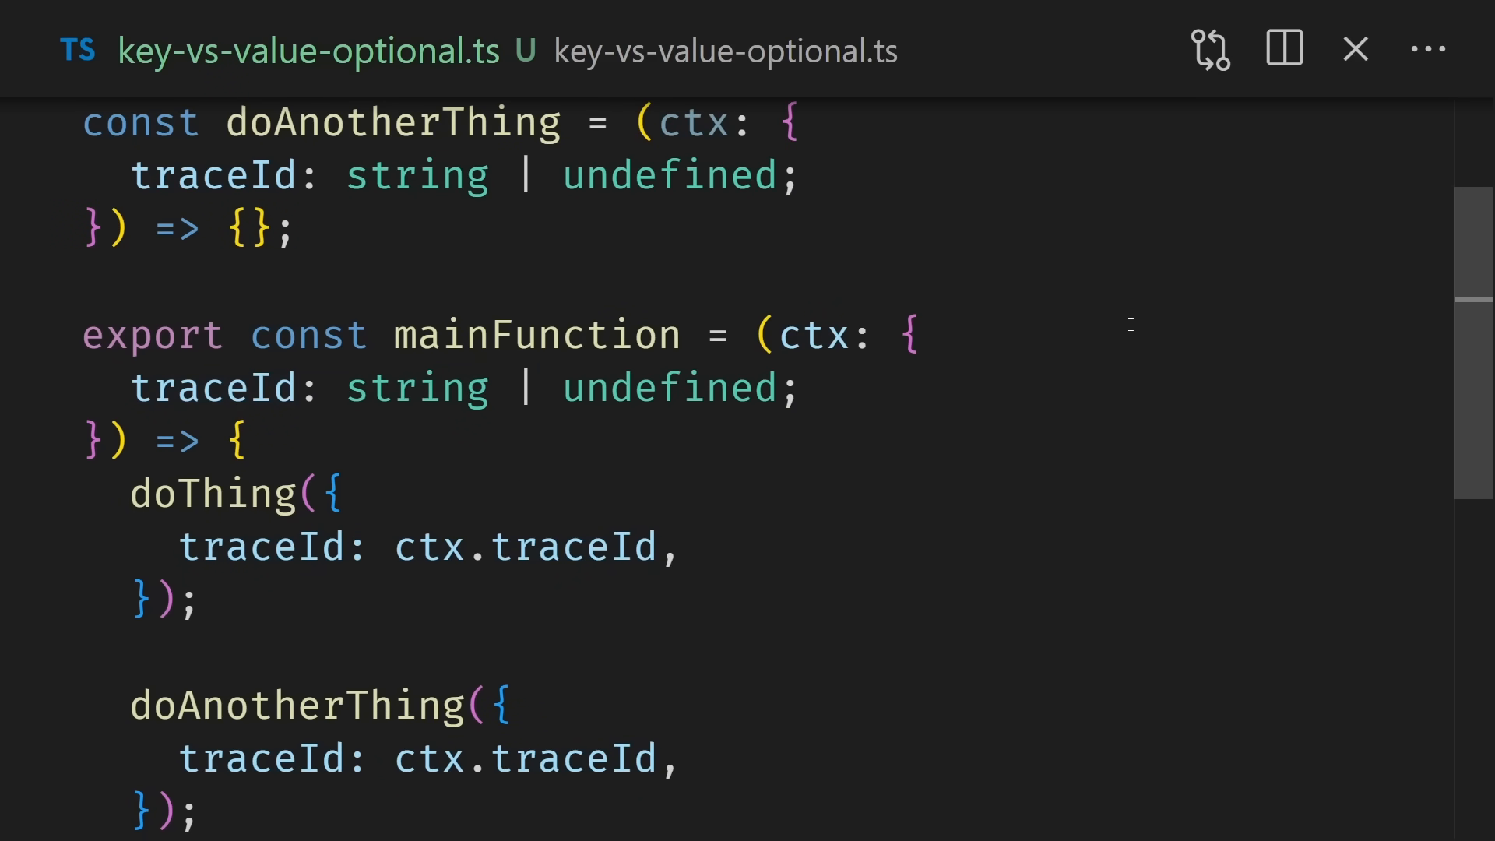
{"action": "scroll", "scroll_direction": "down", "scroll_amount": 3}
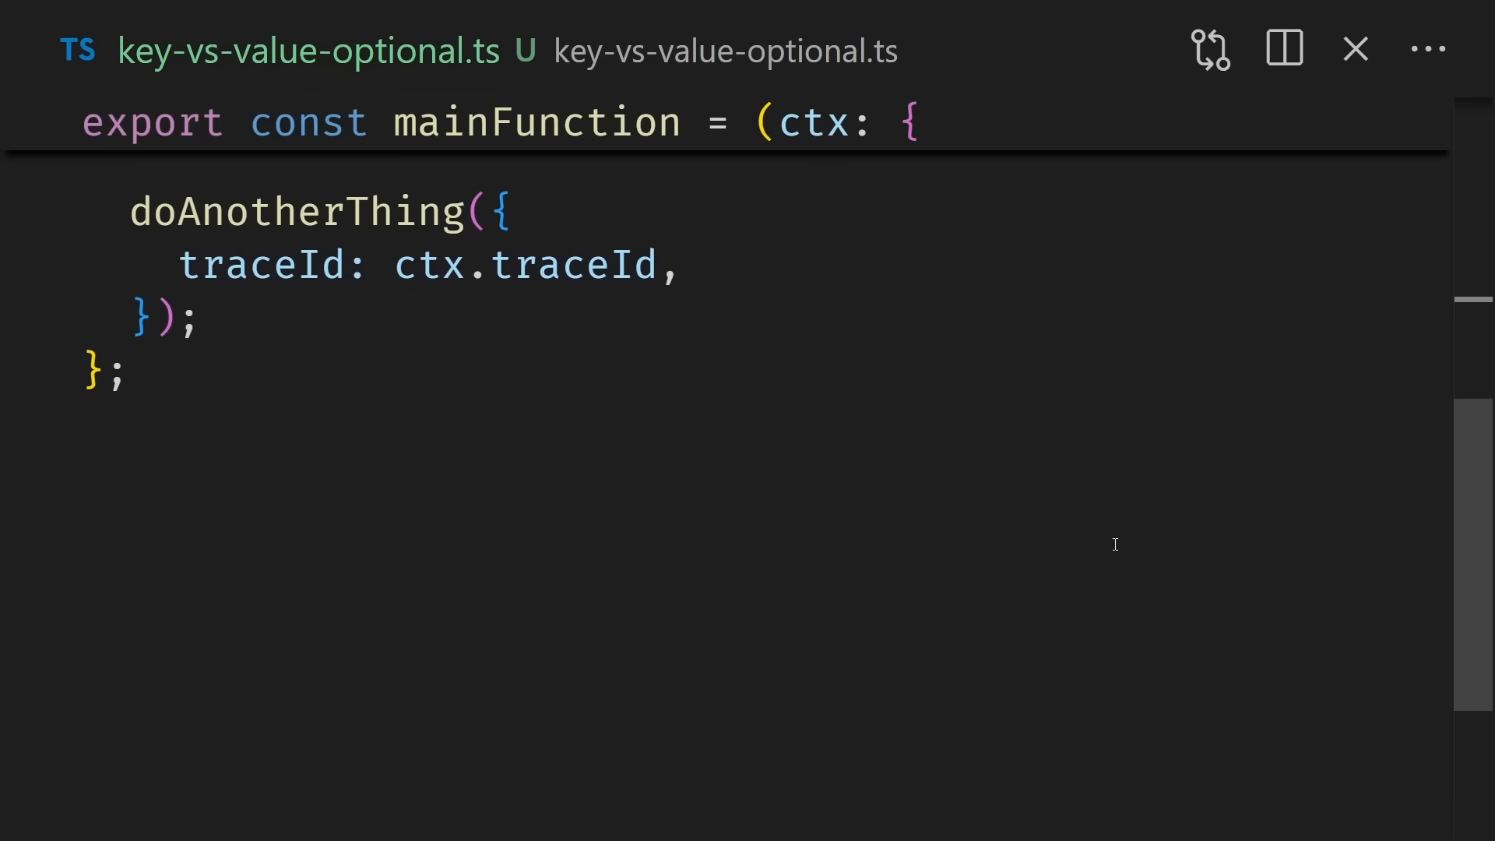
{"action": "scroll", "scroll_direction": "down", "scroll_amount": 3}
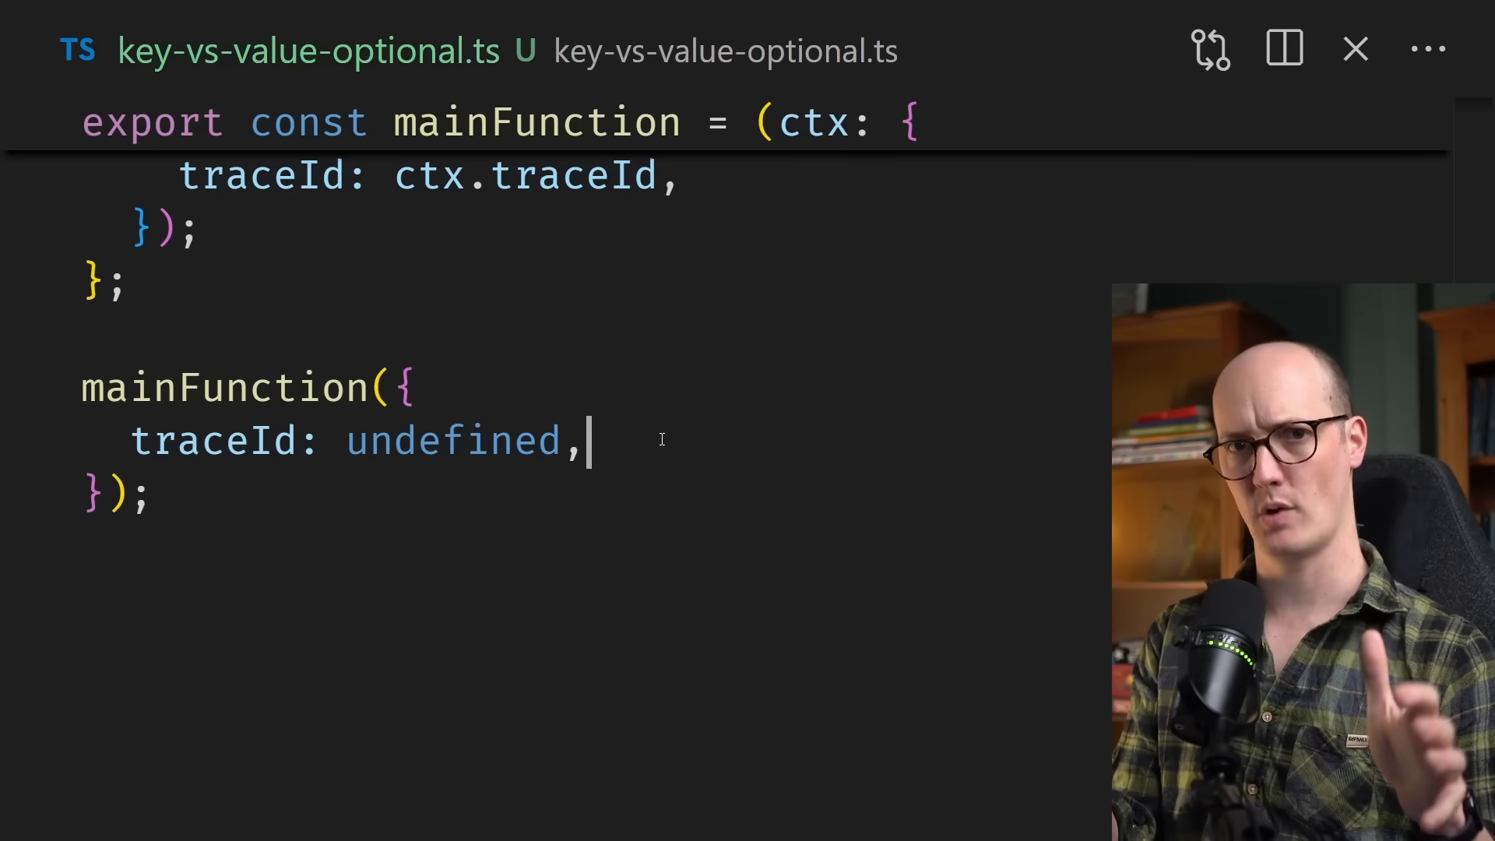
Step: Replace mainFunction's traceId line with traceId?: string; and scroll down to the call
{"action": "scroll", "scroll_direction": "up", "scroll_amount": 3}
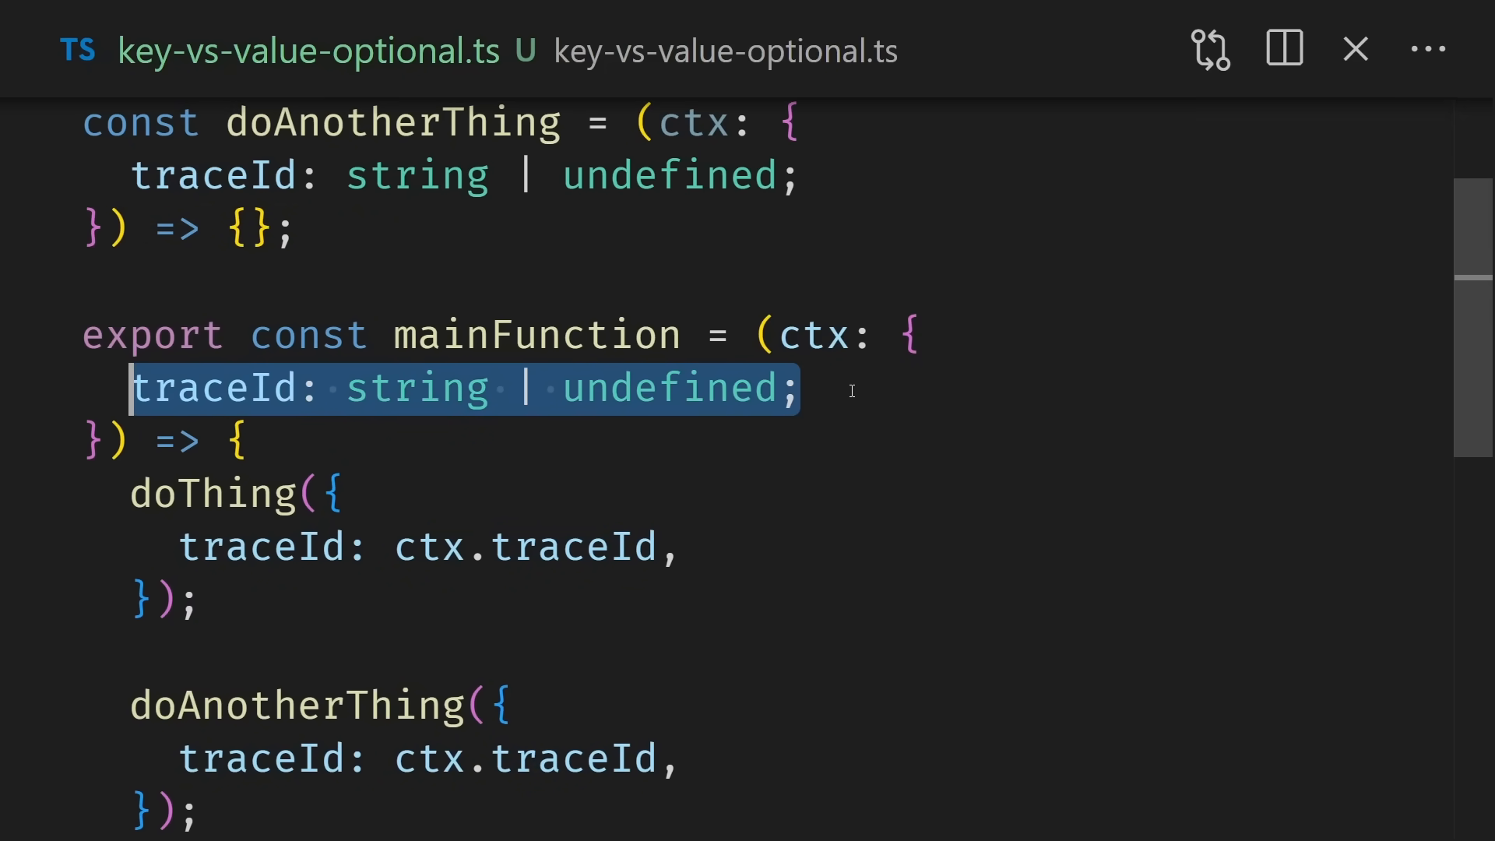
{"action": "type", "text": "traceId?: string;"}
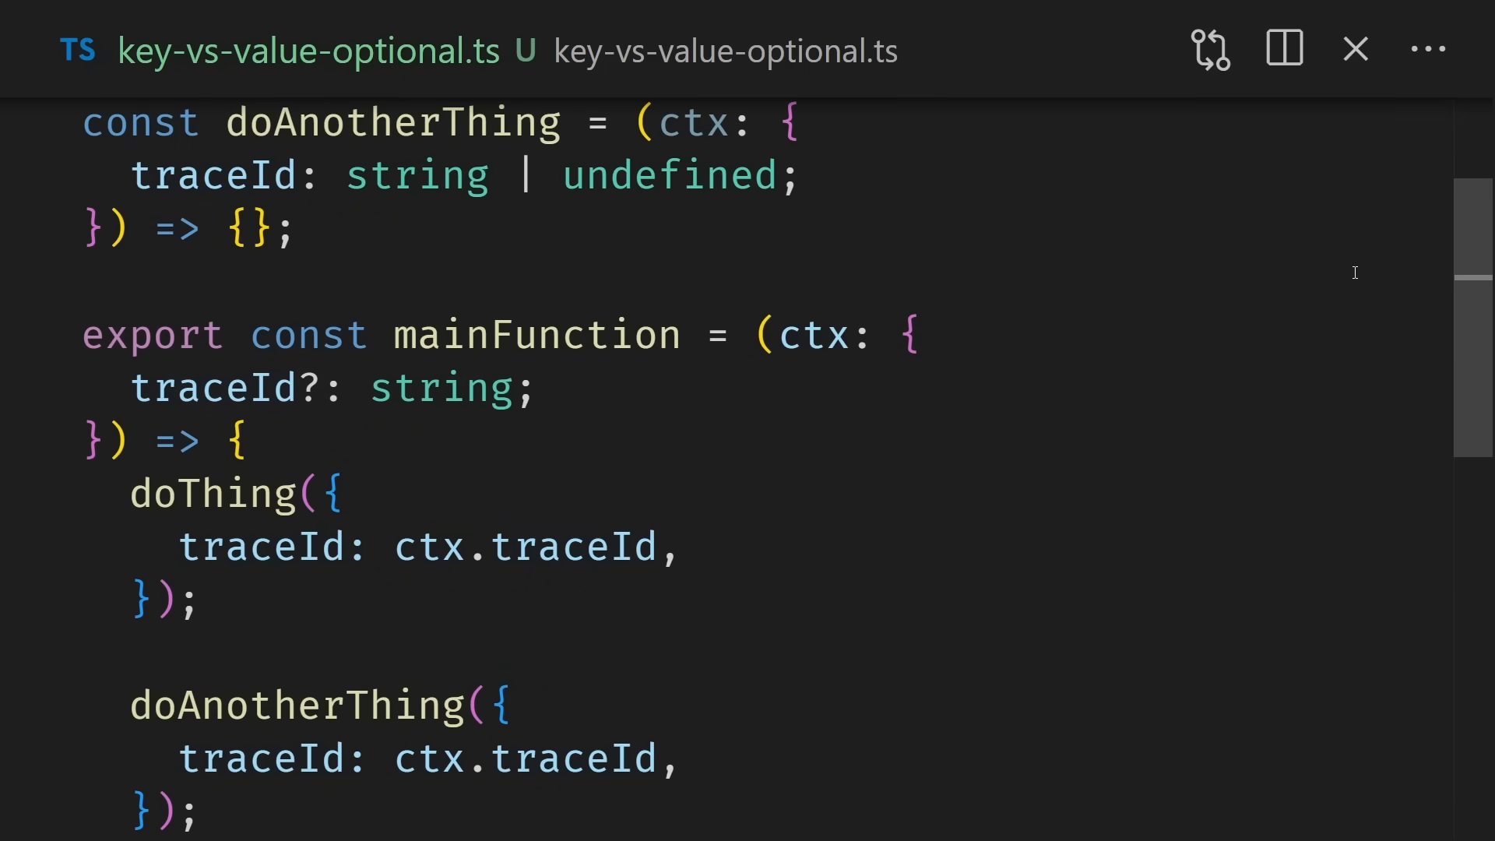
{"action": "scroll", "scroll_direction": "down", "scroll_amount": 3}
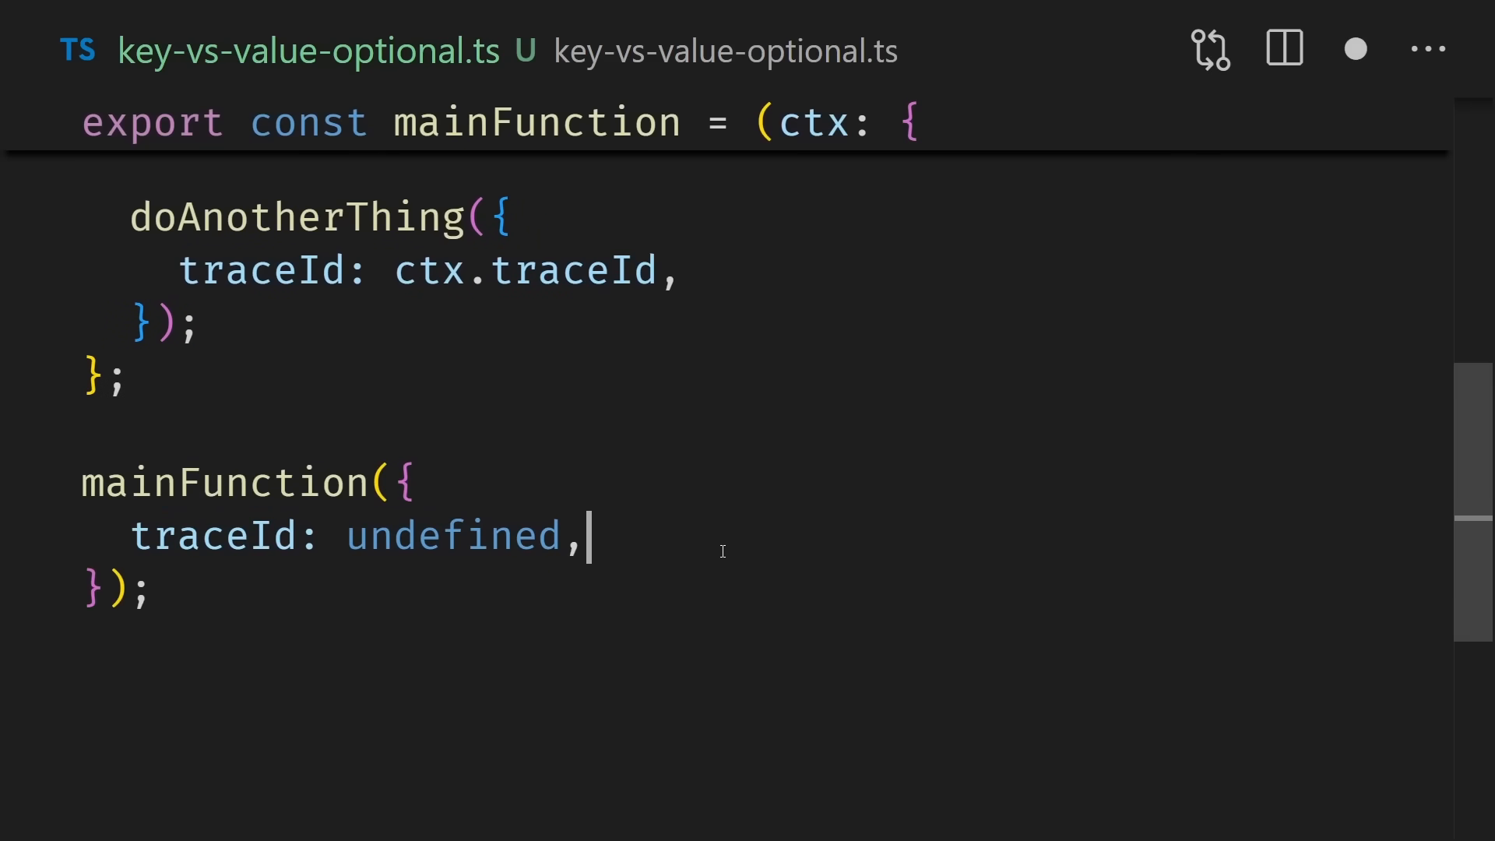